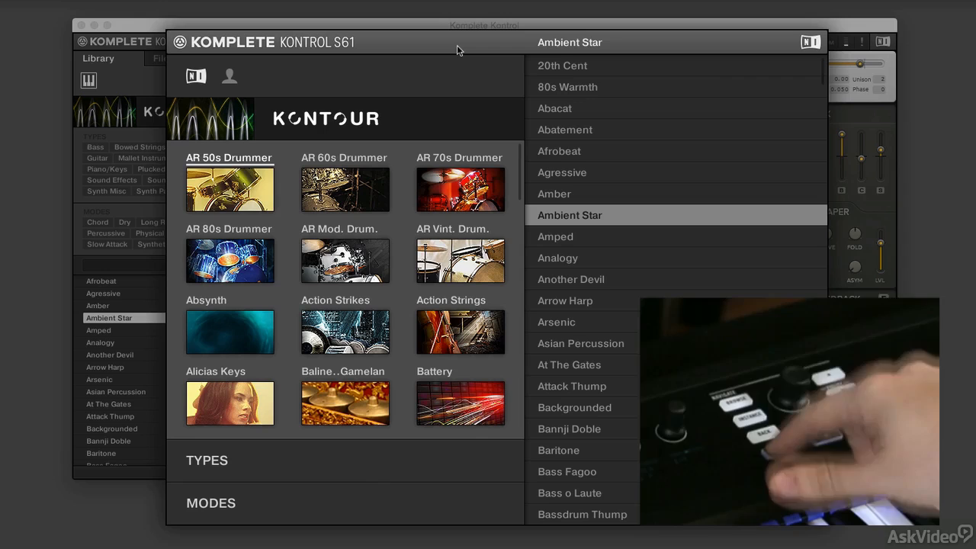
Select FM8 as the instrument filter so its sound types and presets are listed
{"action": "scroll", "scroll_direction": "down", "scroll_amount": 3}
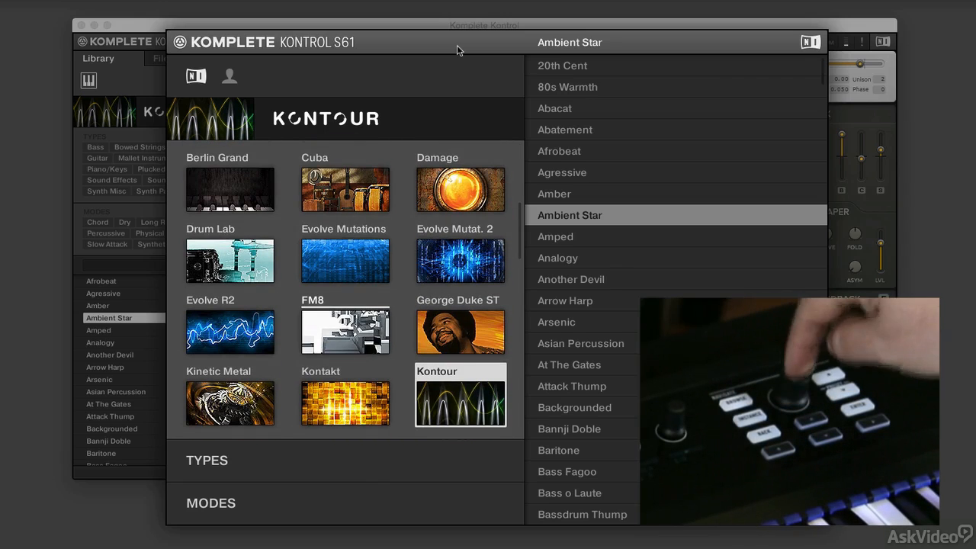
{"action": "left_click", "coordinate": [345, 331]}
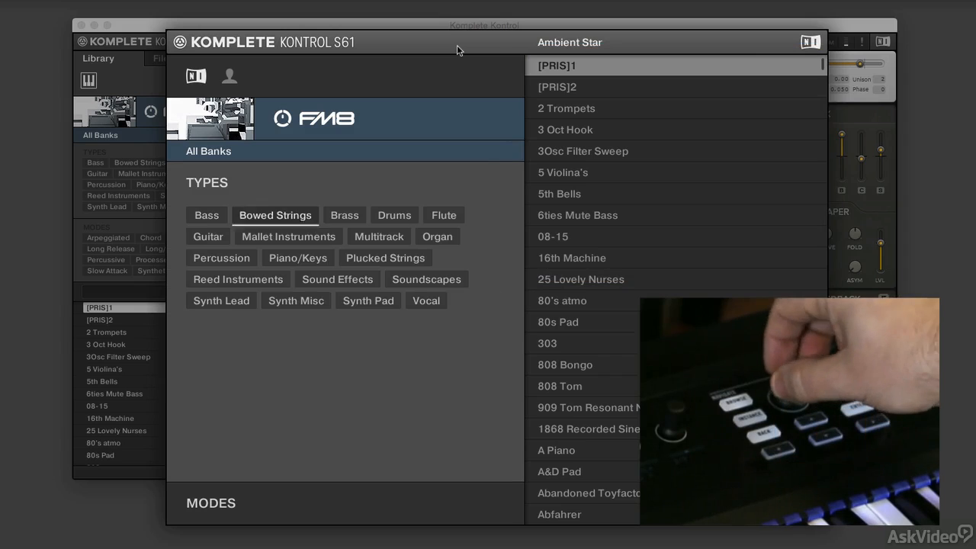
Filter FM8 presets to Piano/Keys and the Harpsichord subtype, loading Grizzly Harpsi
{"action": "left_click", "coordinate": [298, 256]}
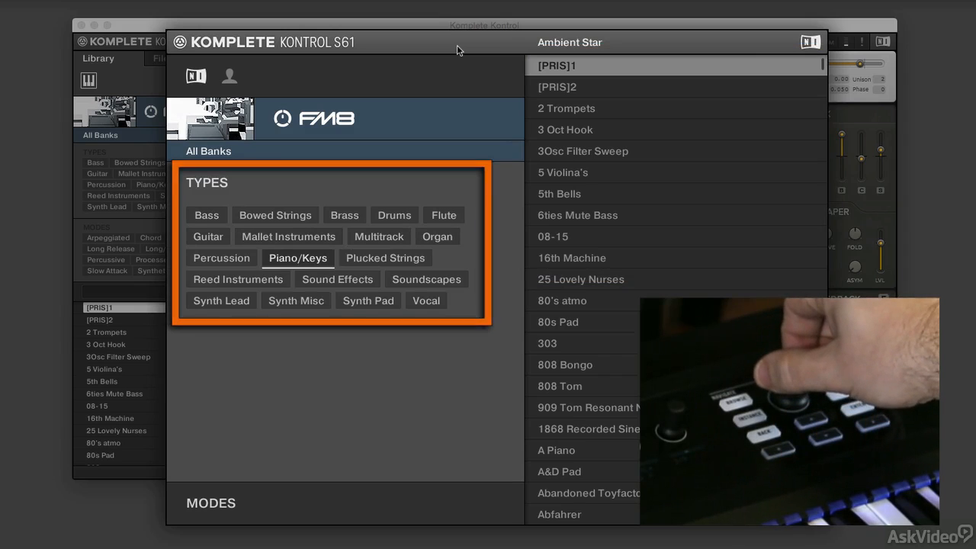
{"action": "left_click", "coordinate": [297, 257]}
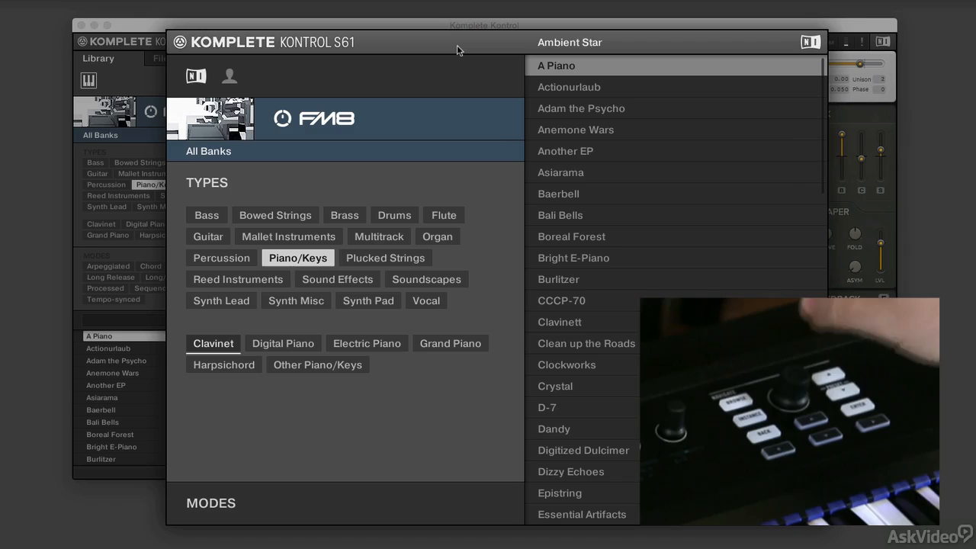
{"action": "left_click", "coordinate": [223, 364]}
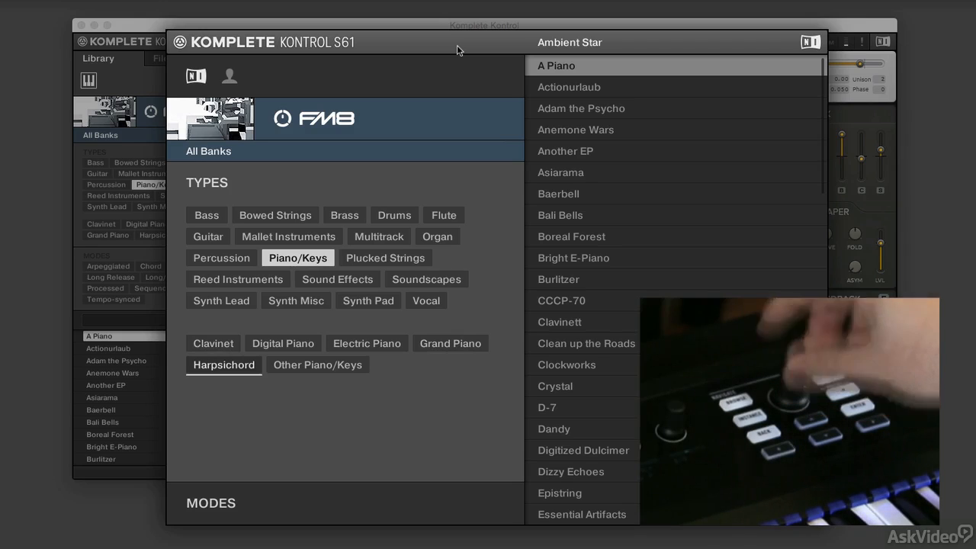
{"action": "left_click", "coordinate": [223, 364]}
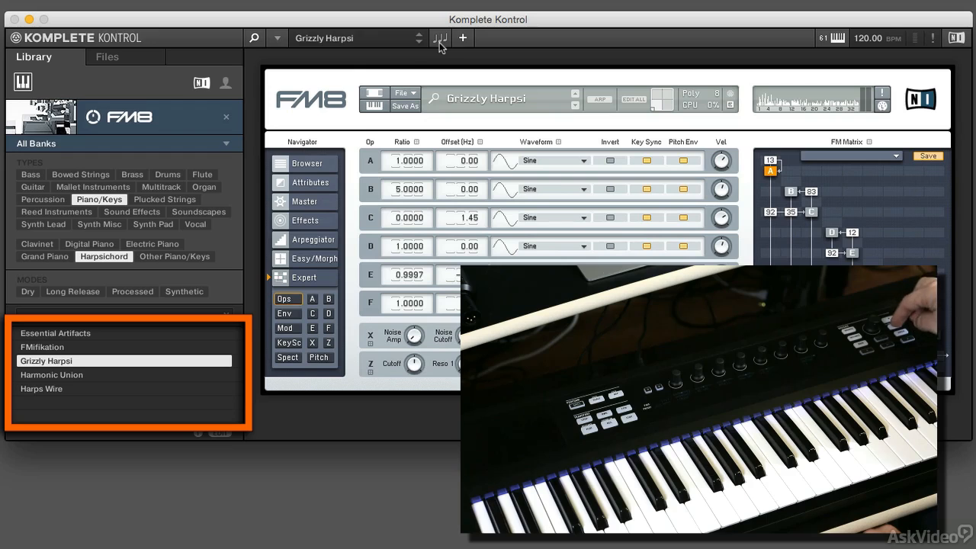
{"action": "left_click", "coordinate": [41, 389]}
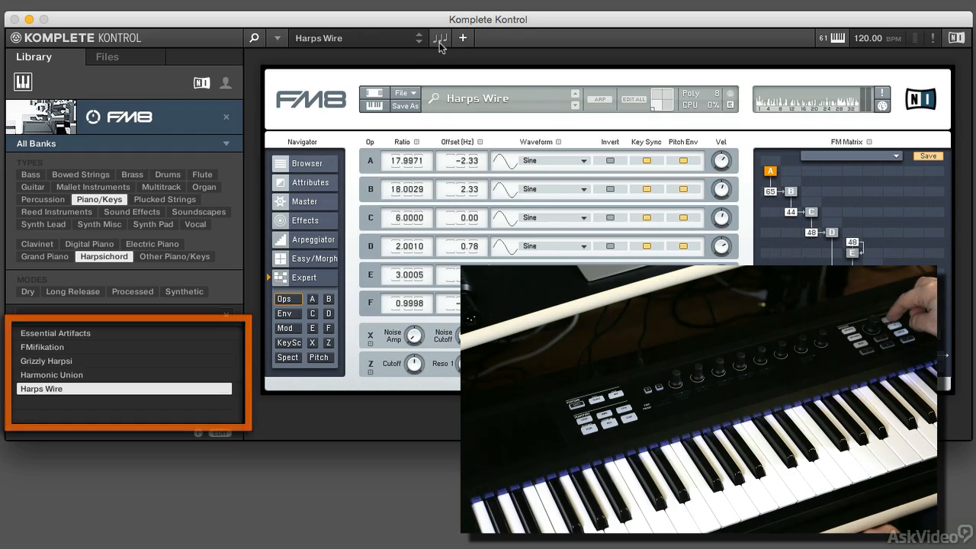
{"action": "left_click", "coordinate": [51, 375]}
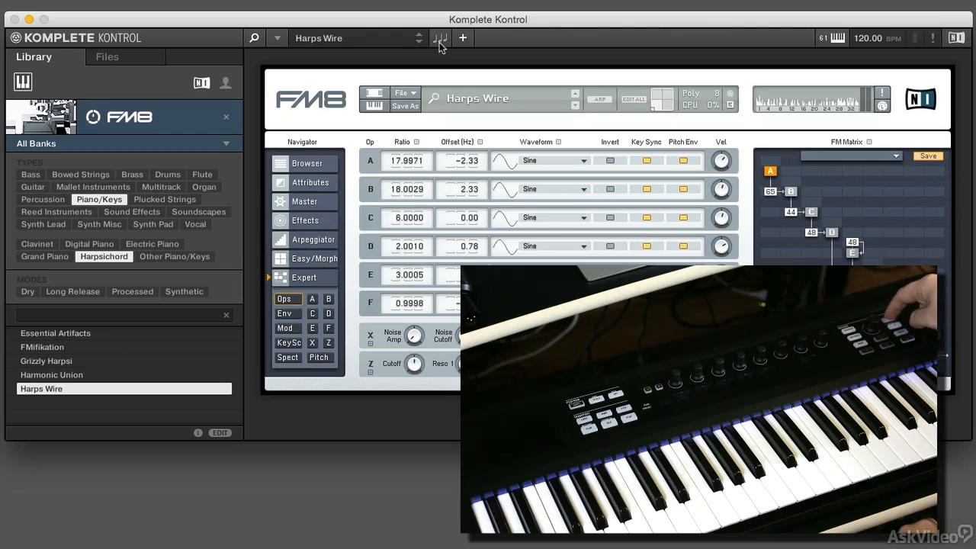
{"action": "left_click", "coordinate": [46, 360]}
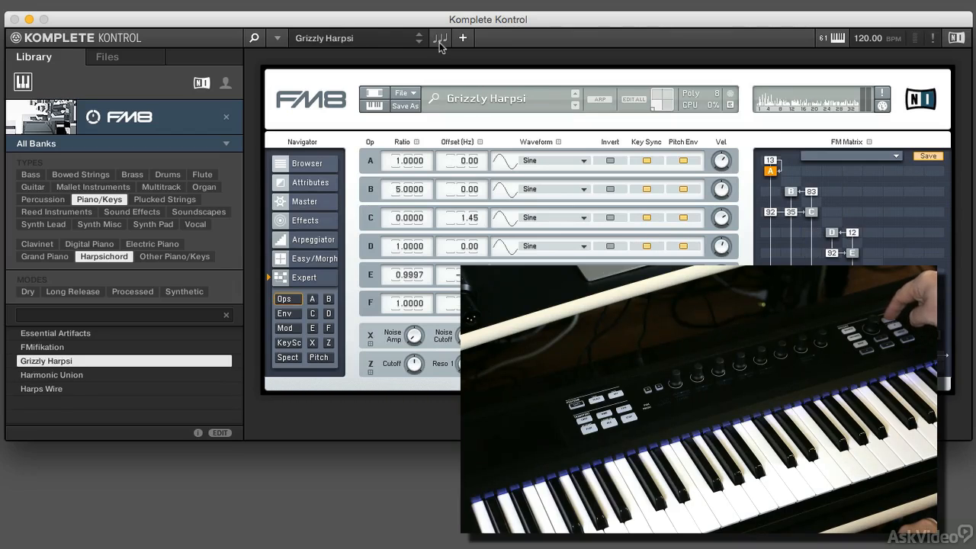